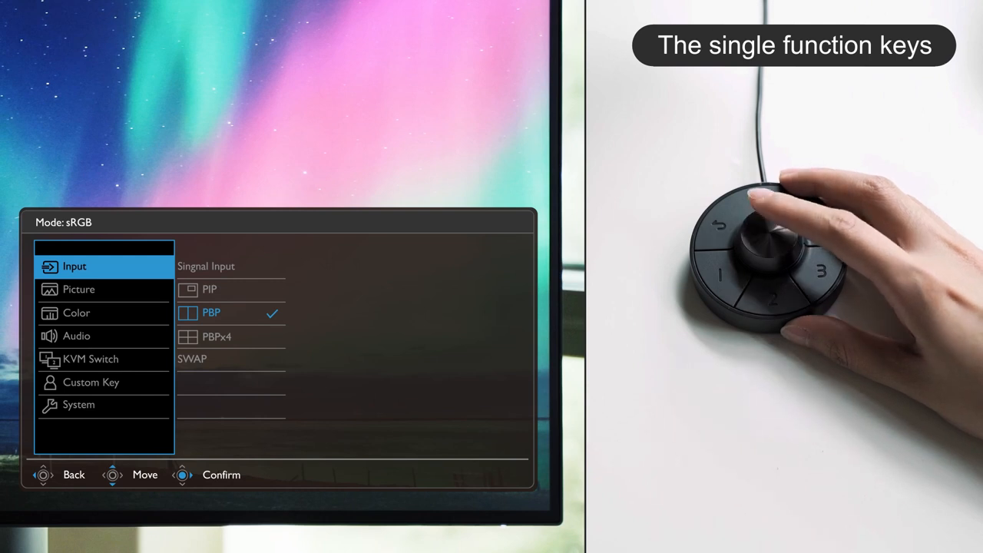
- Tick Display-P3, DCI-P3 and sRGB as Custom Key 1,2,3 colour modes, then return to Input
scroll("down", 3)
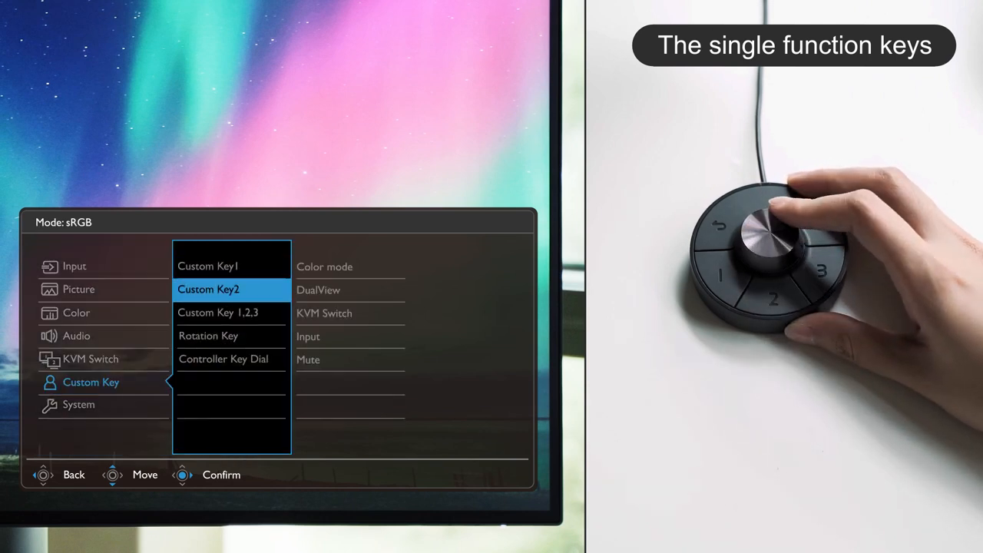
scroll("down", 3)
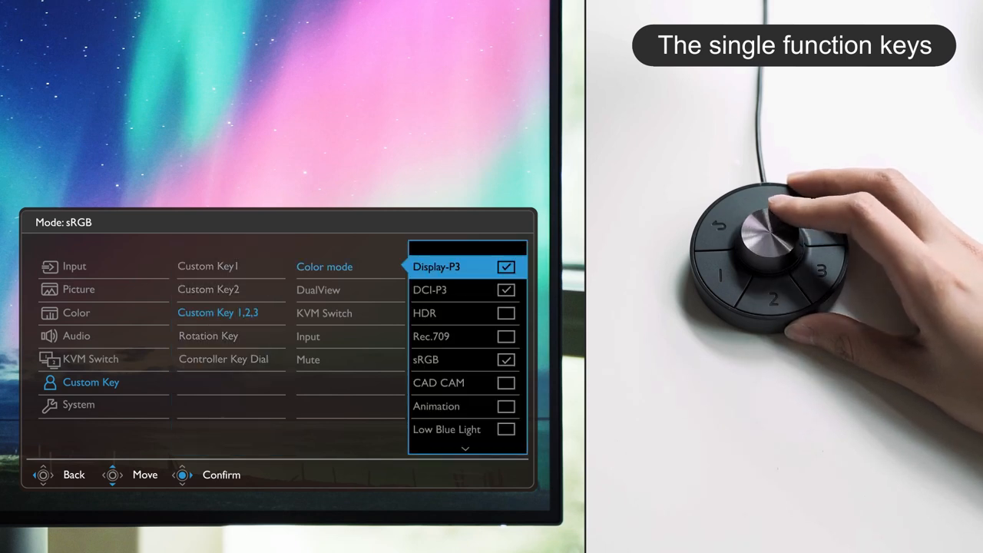
scroll("down", 3)
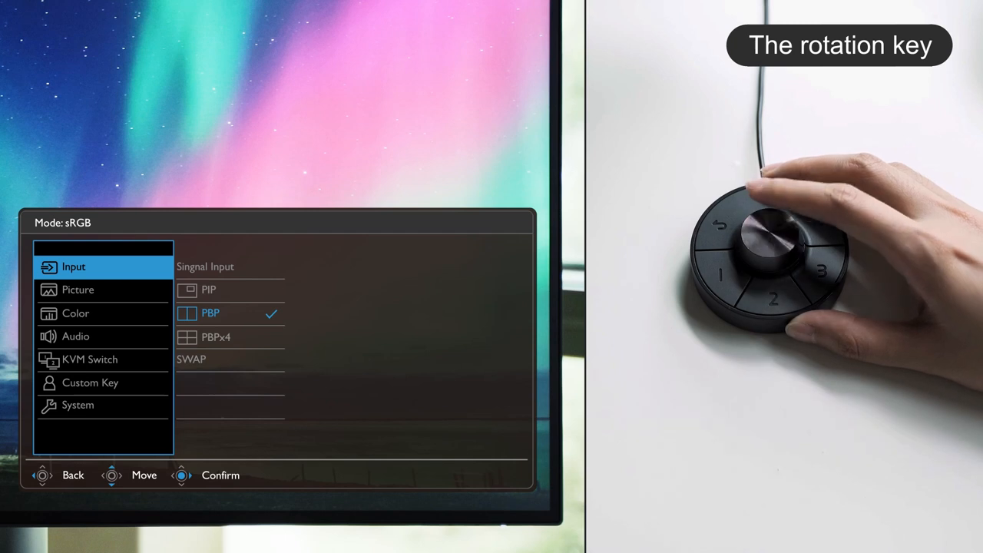
- Reopen the Custom Key 1,2,3 colour mode list, showing DCI-P3 and sRGB ticked
scroll("down", 3)
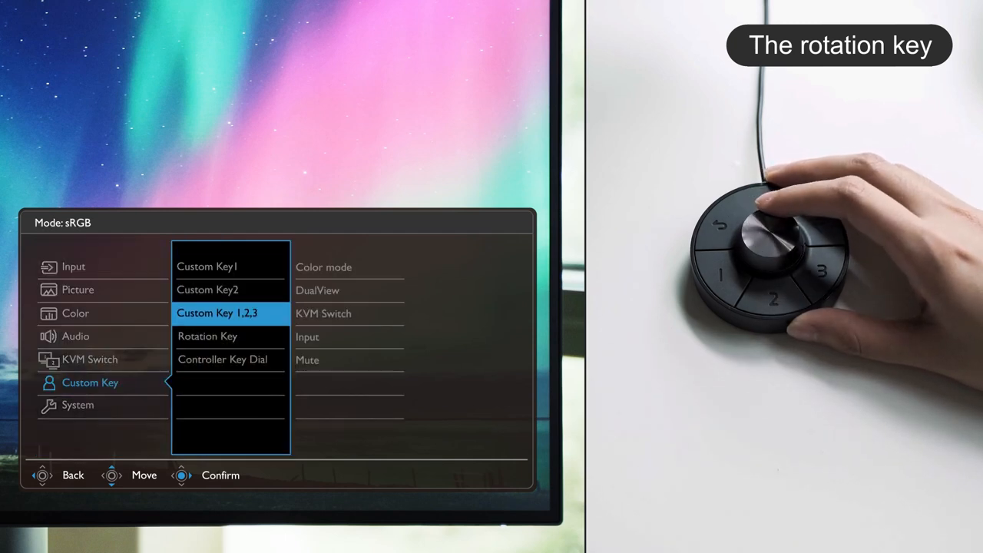
left_click(323, 267)
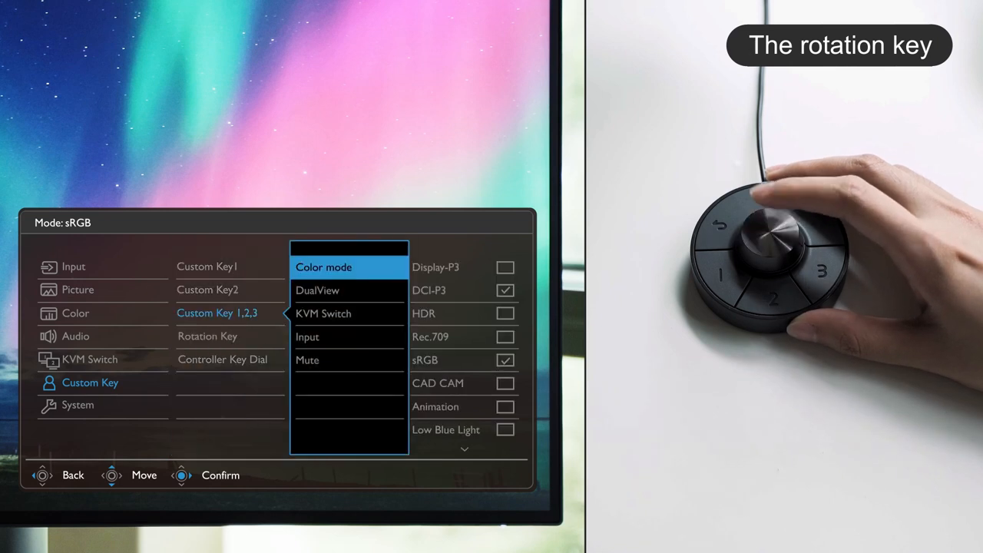